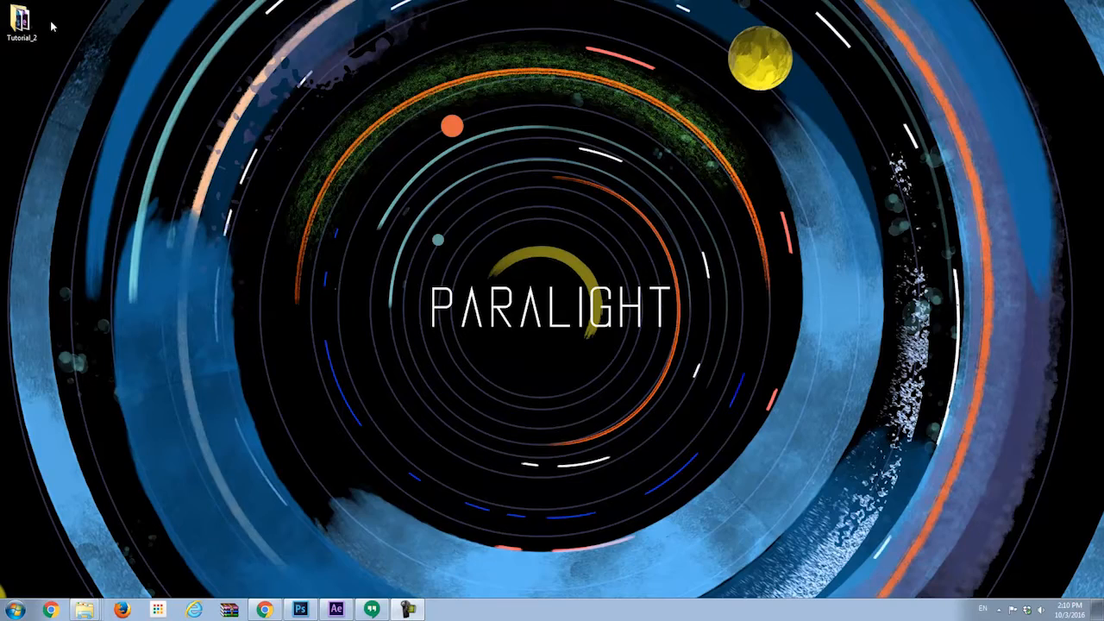
Open the Tutorial_2 folder from the desktop and select the sp.psd image file
click(20, 19)
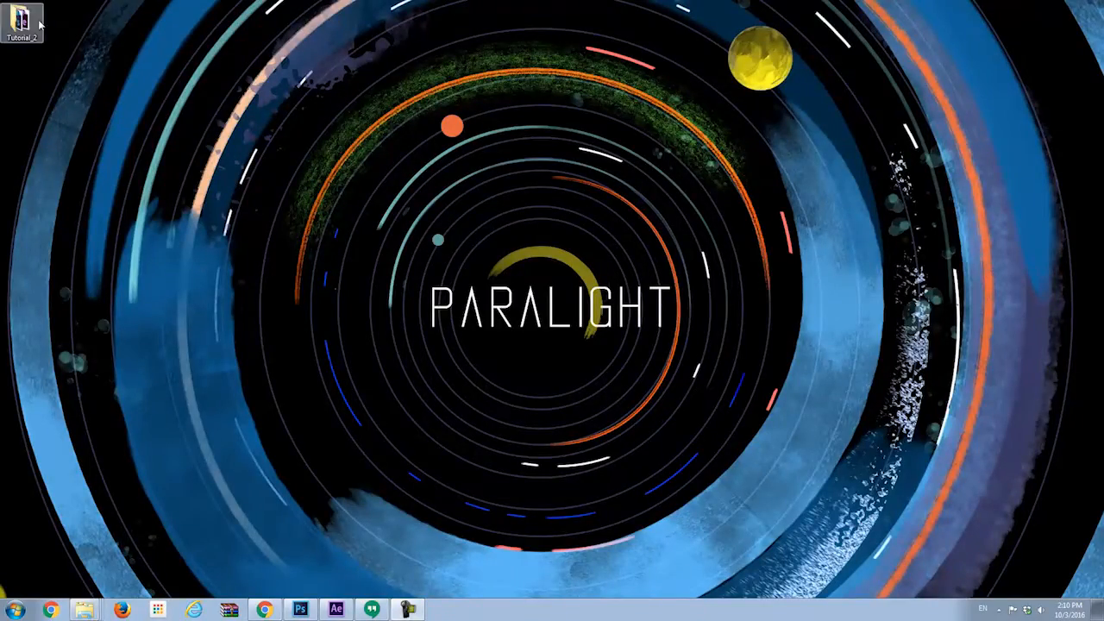
double_click(23, 21)
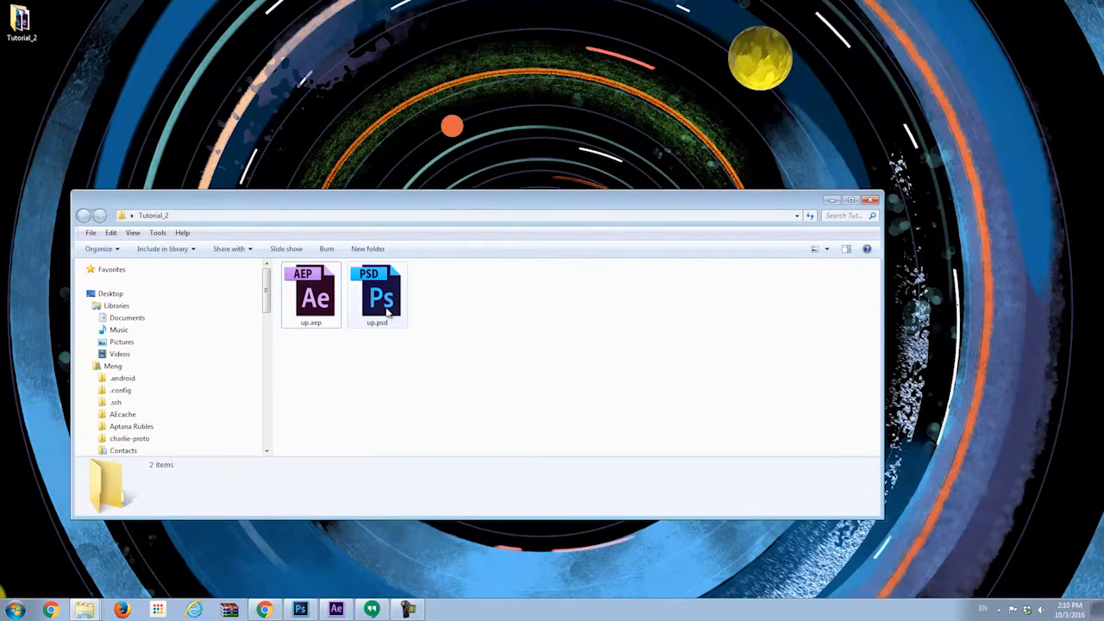
click(376, 297)
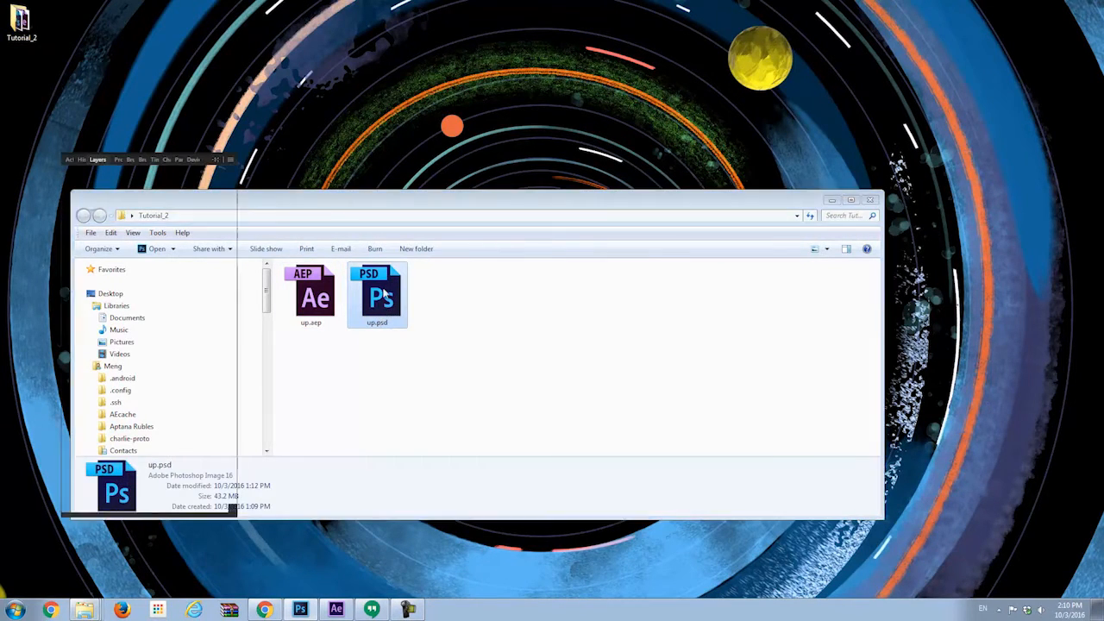
Open sp.psd in Photoshop and toggle the BG and original layers to compare the scene with and without the character
double_click(376, 297)
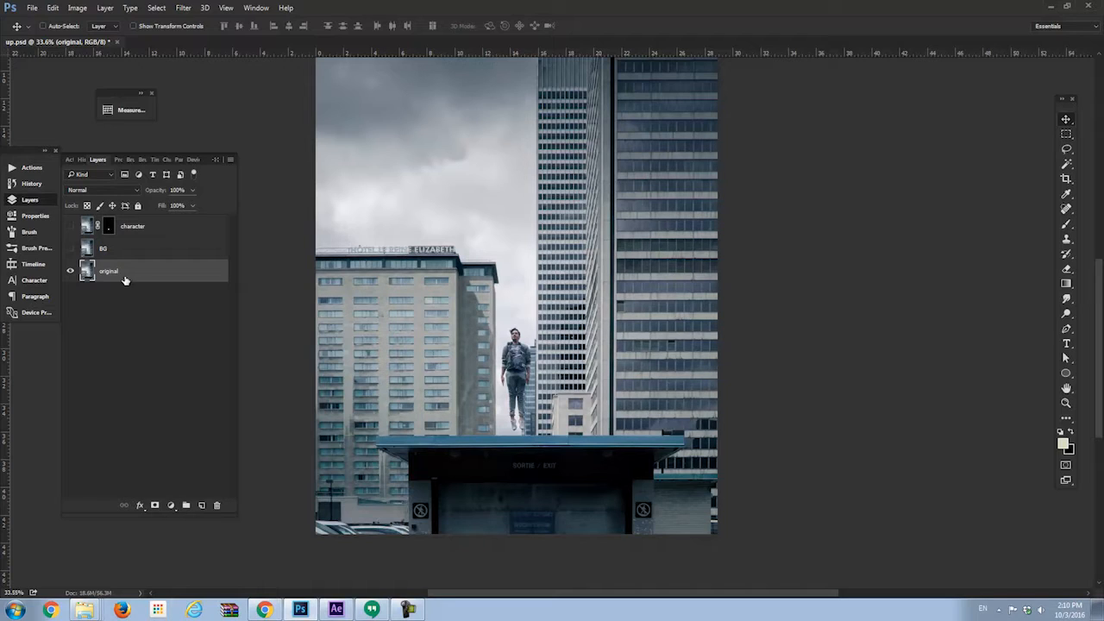
mouse_move(114, 259)
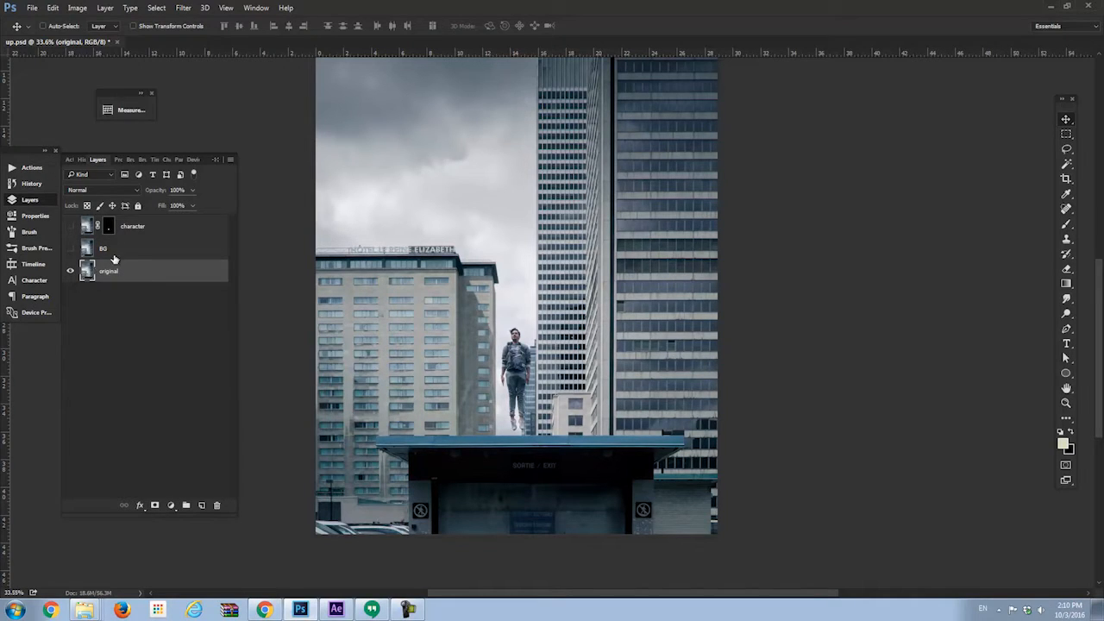
click(70, 249)
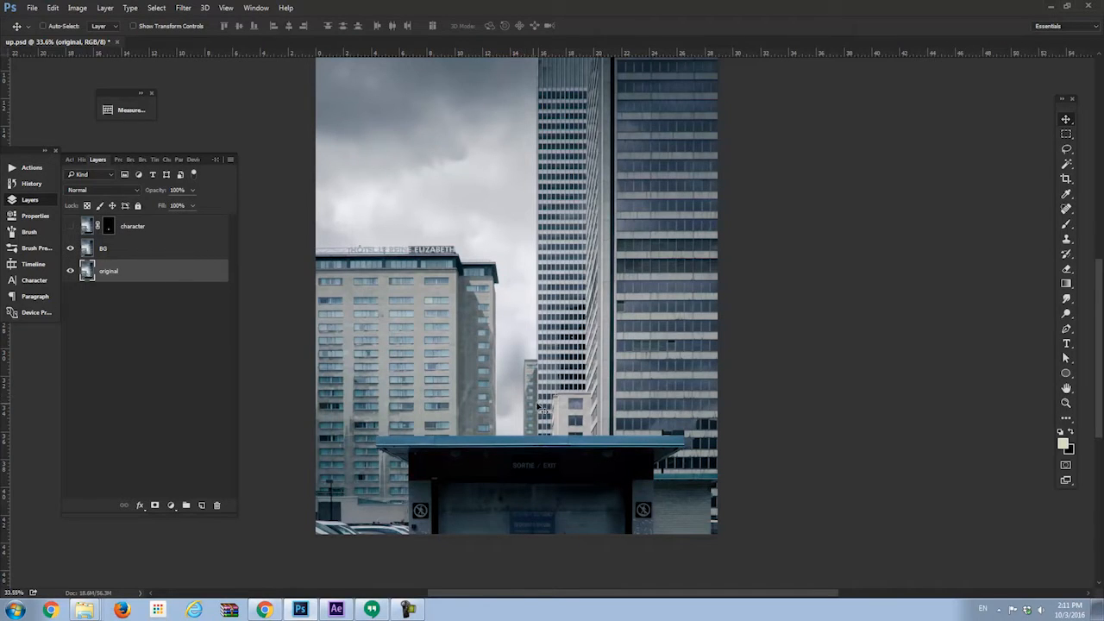
click(69, 226)
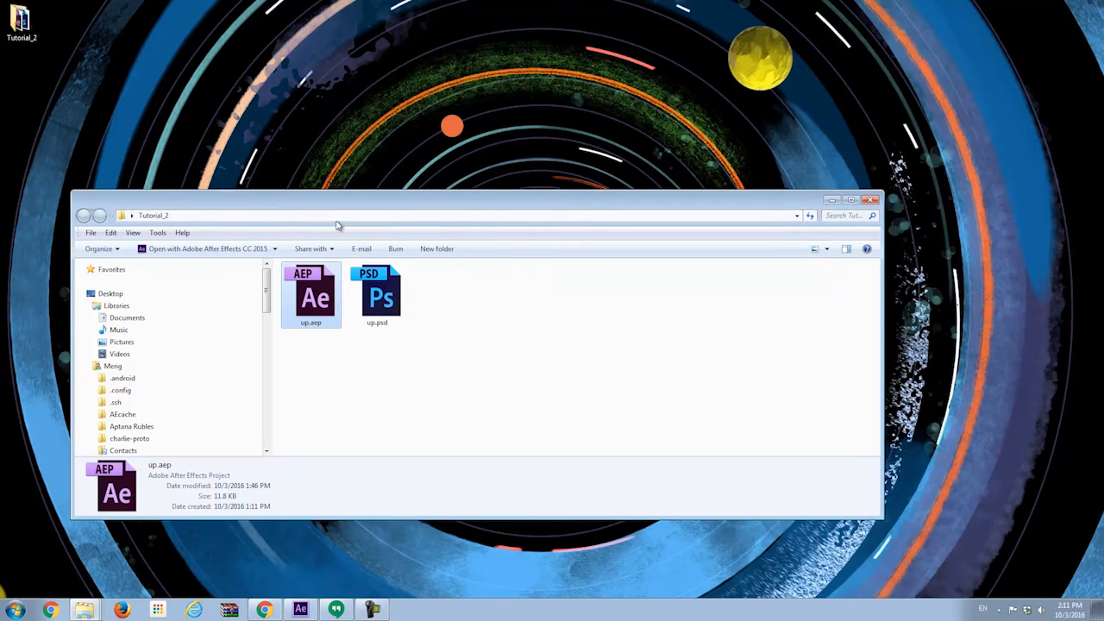
Open the sp.aep project and import sp.psd as a composition retaining layer sizes
double_click(311, 295)
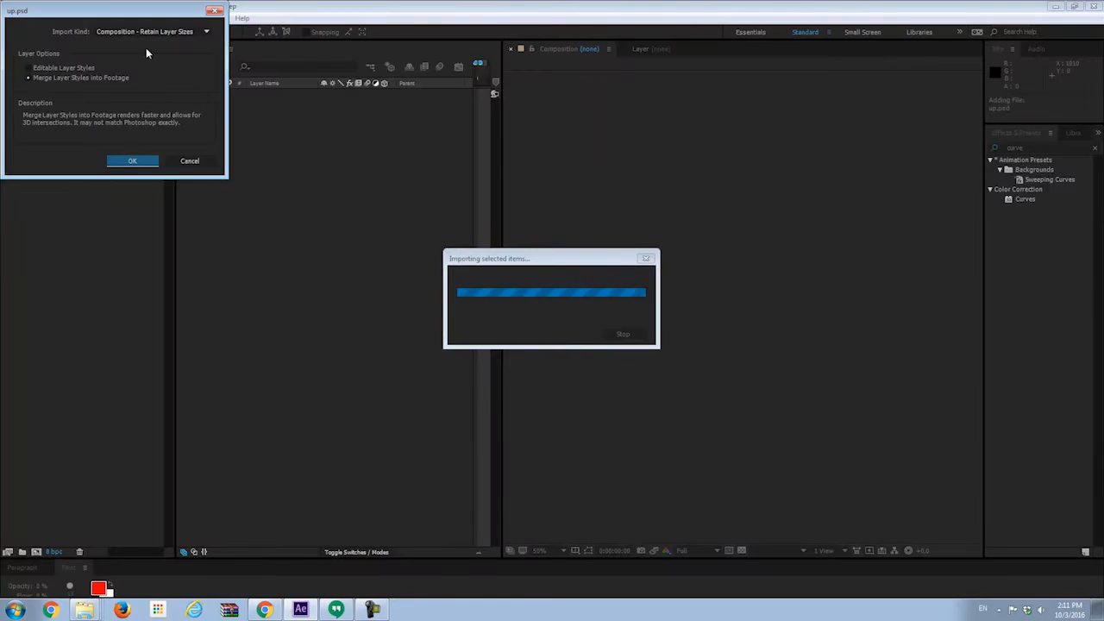
click(131, 160)
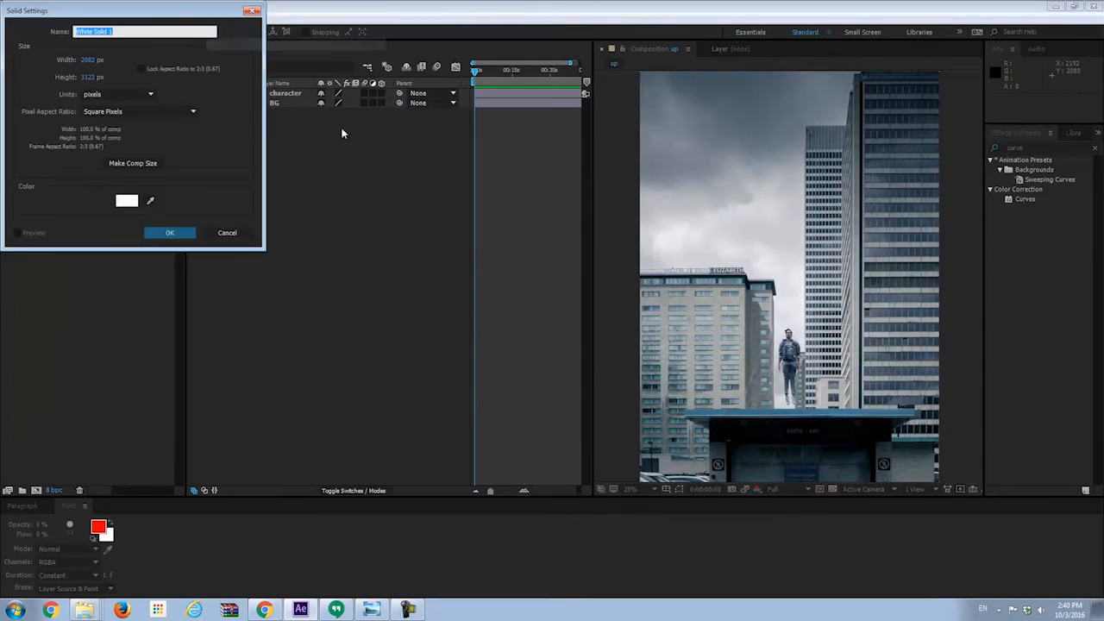
Create the white solid and select the adjustment layer for the Curves and Hue/Saturation color effects
click(169, 231)
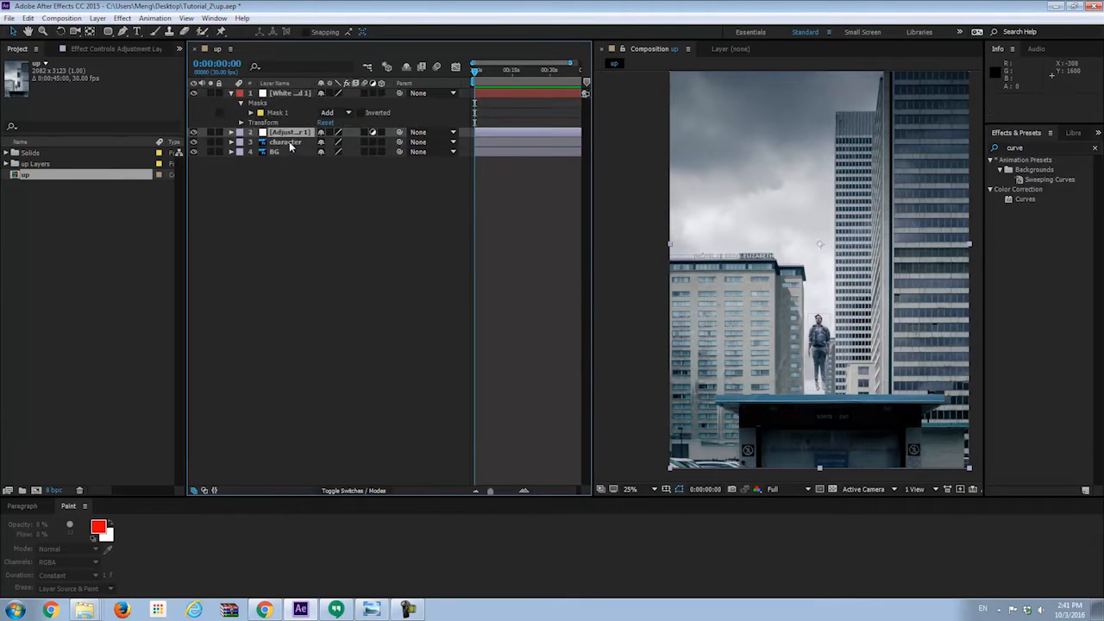
click(286, 131)
text(hue)
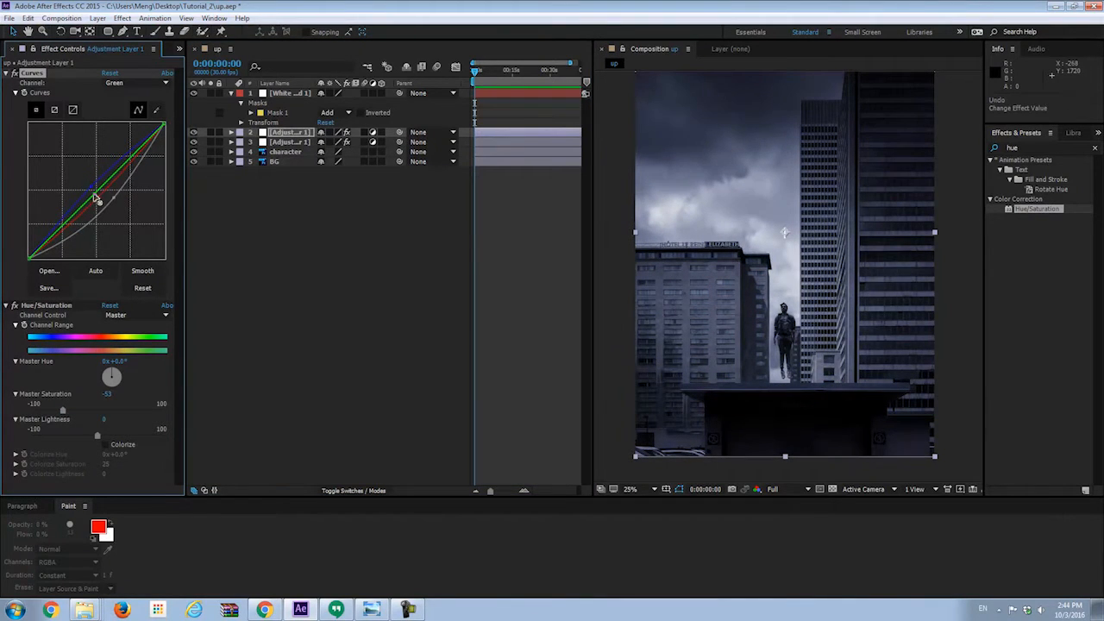
Pull the Curves graph down to darken the city scene further
drag(100, 198, 104, 182)
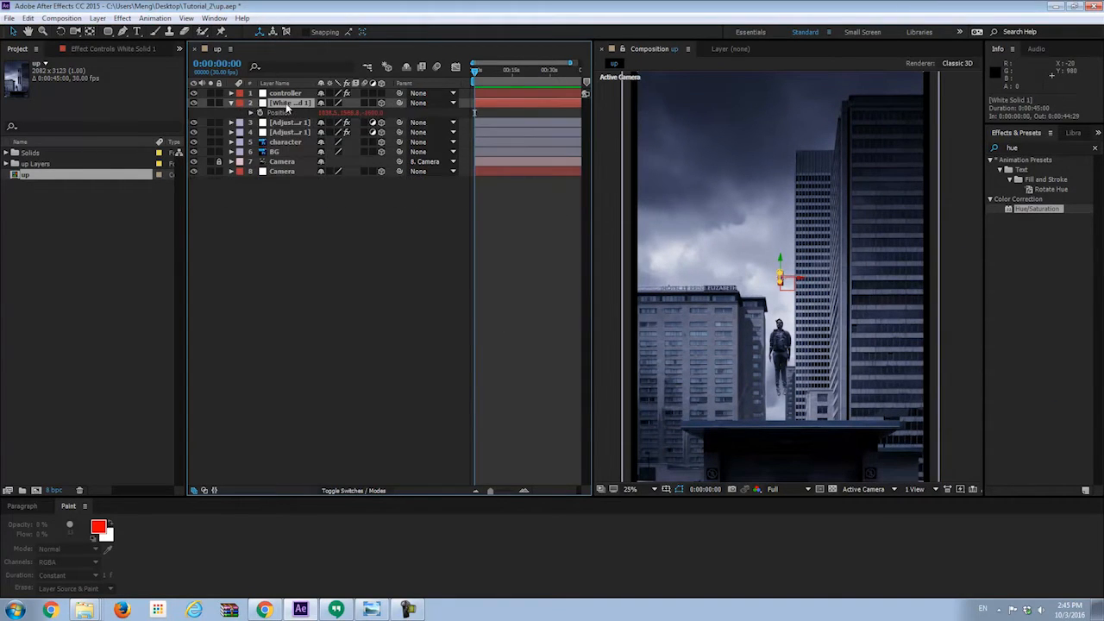
Rename the thin white solid to 'light' before adding its Glow effect
double_click(284, 103)
text(glow)
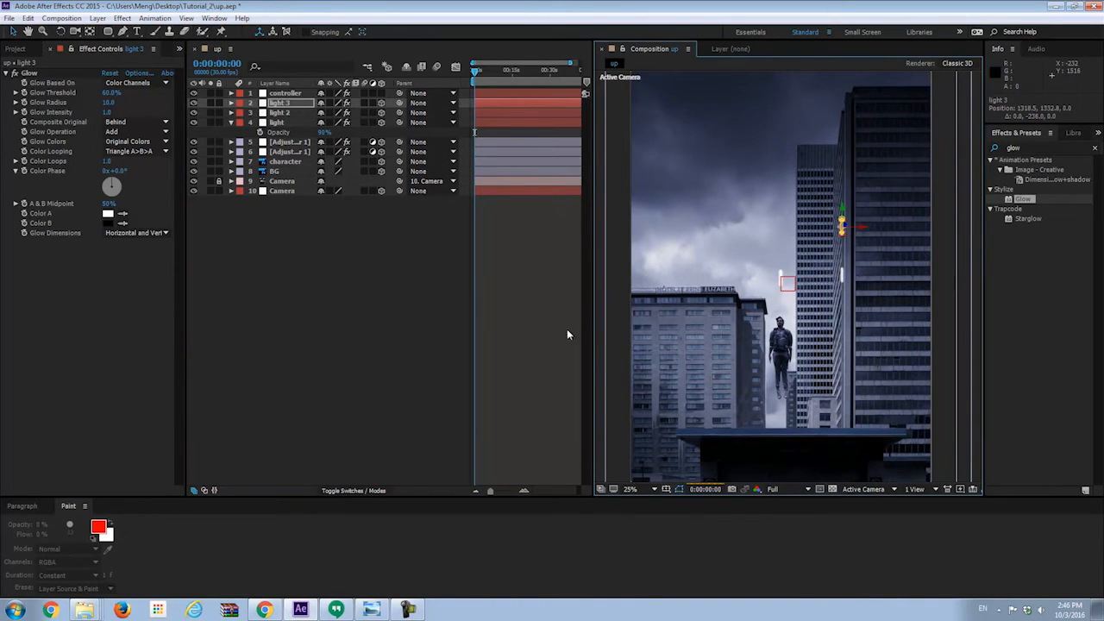
Select the light layer and duplicate it into dozens of copies at different positions
click(279, 112)
text(cc s)
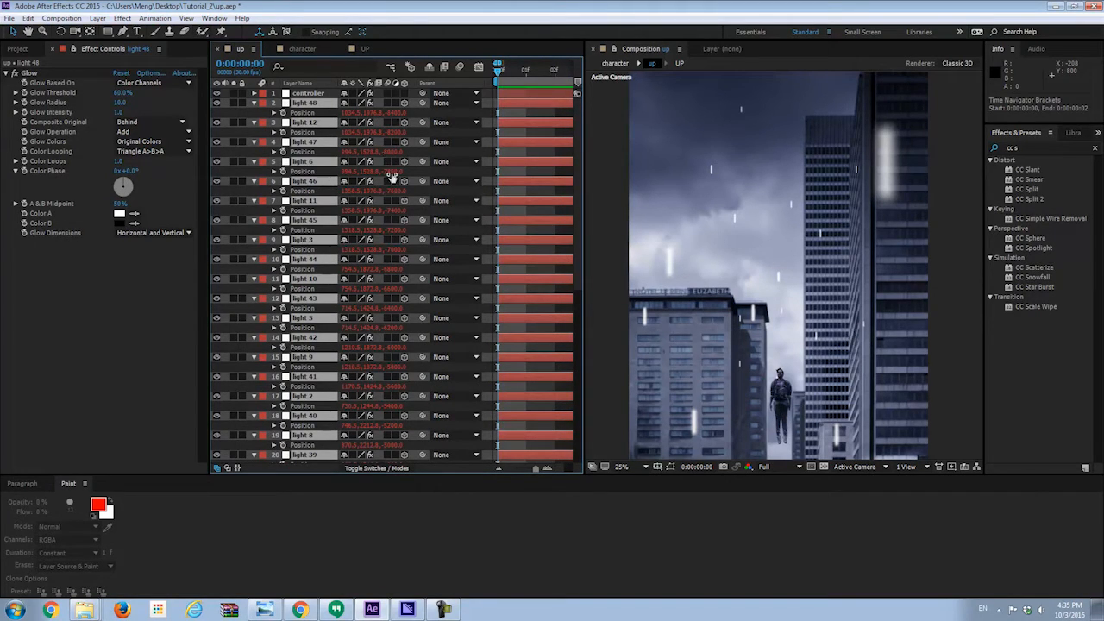
mouse_move(145, 95)
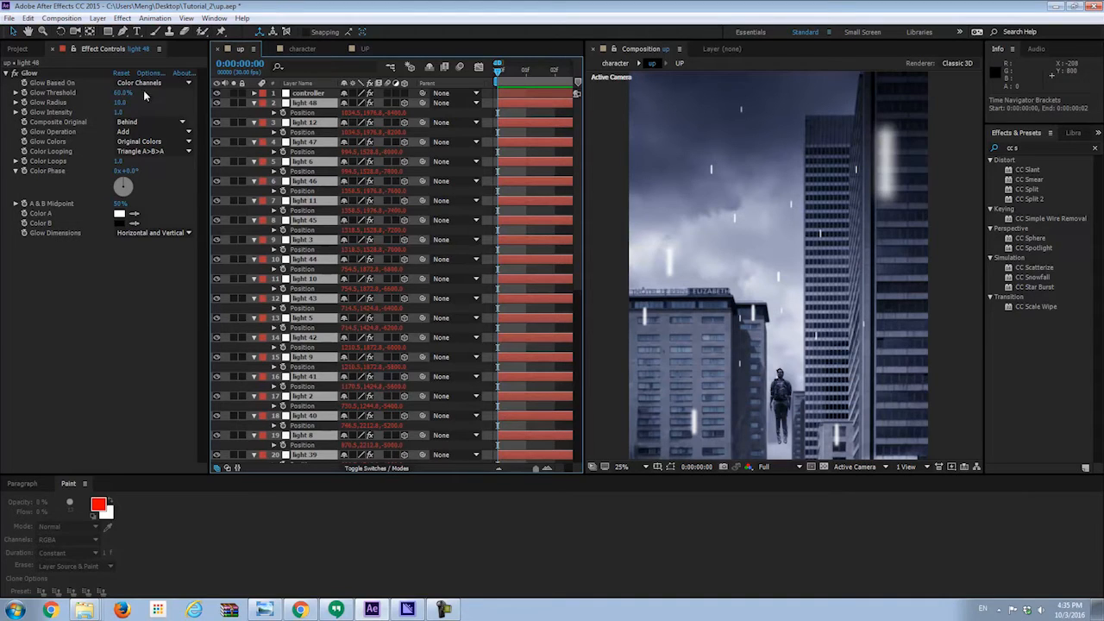
Select all light layers to duplicate them again, then switch over to the aircraft project
click(307, 94)
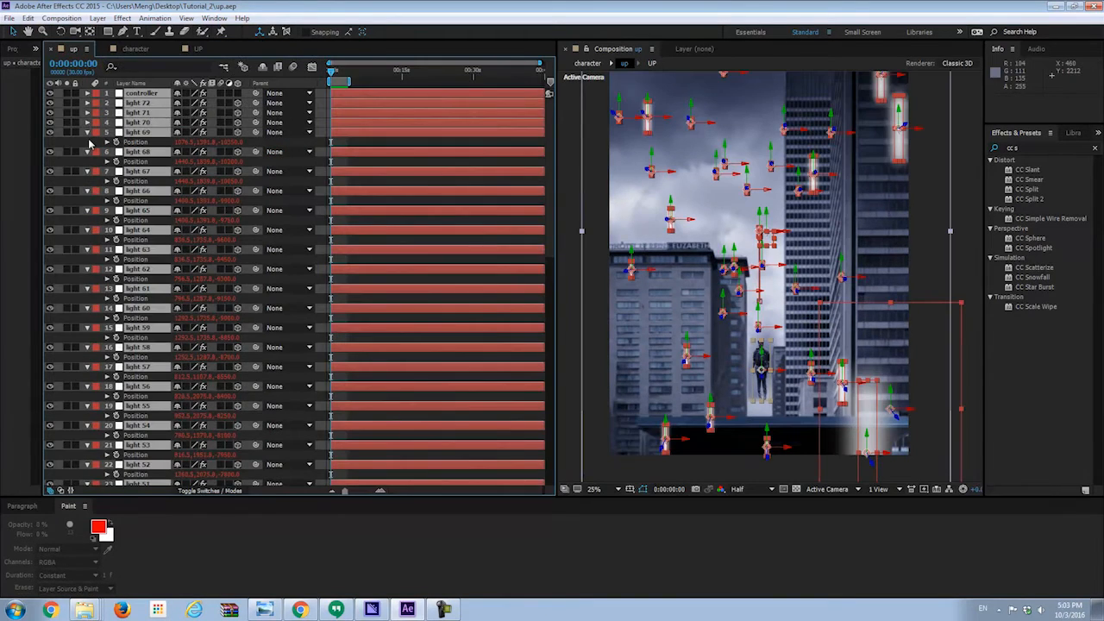
scroll(down, 3)
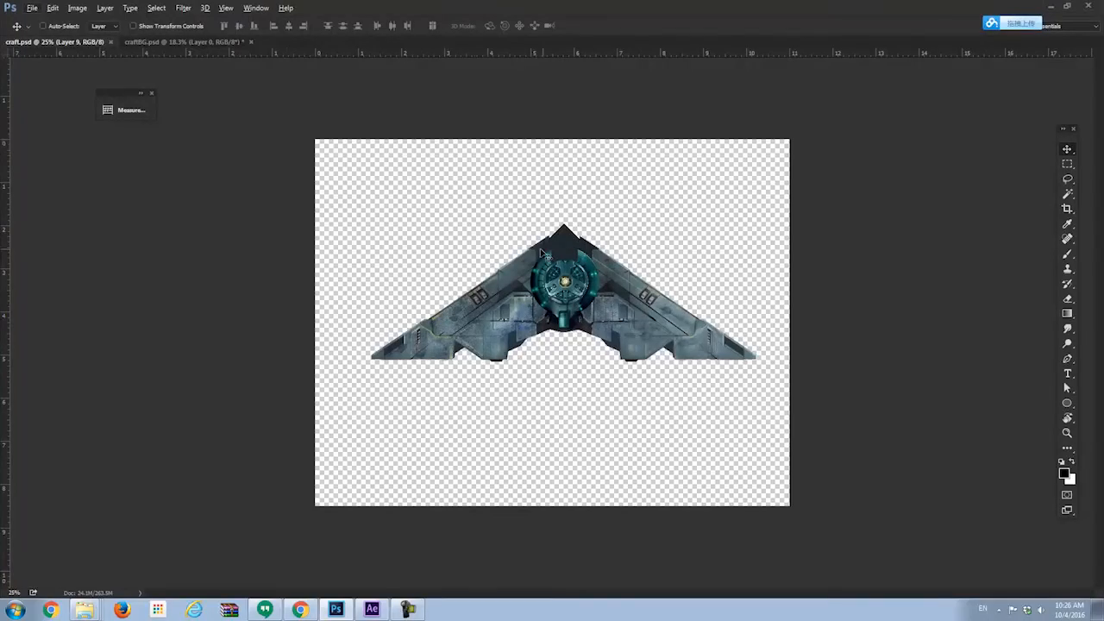
click(173, 42)
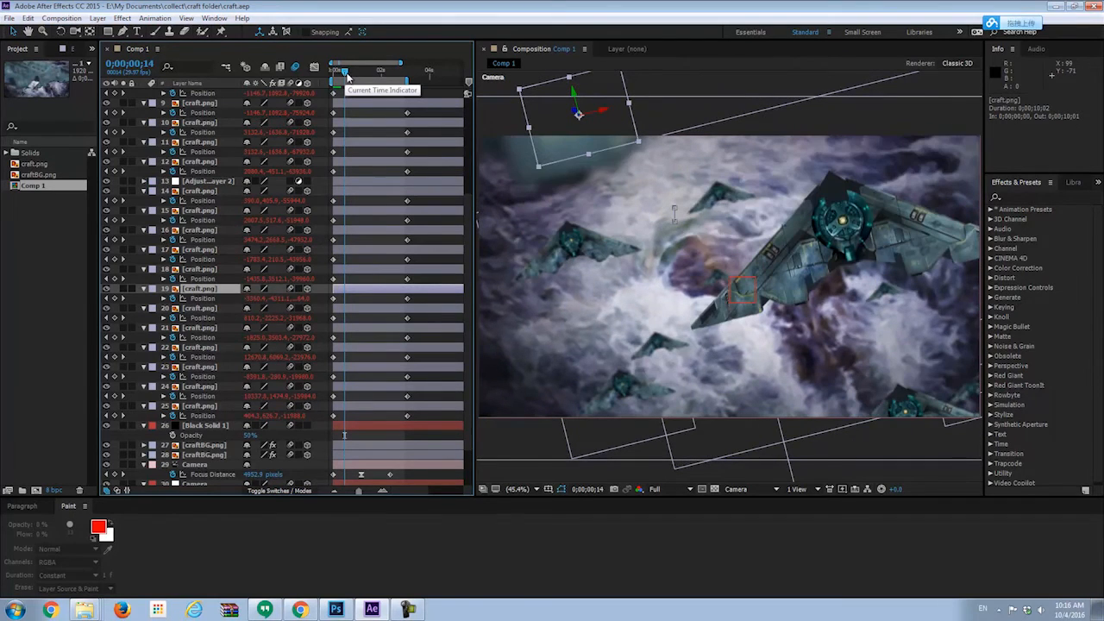
Scrub the time indicator to preview the camera flying past the aircraft through the clouds
drag(345, 71, 331, 71)
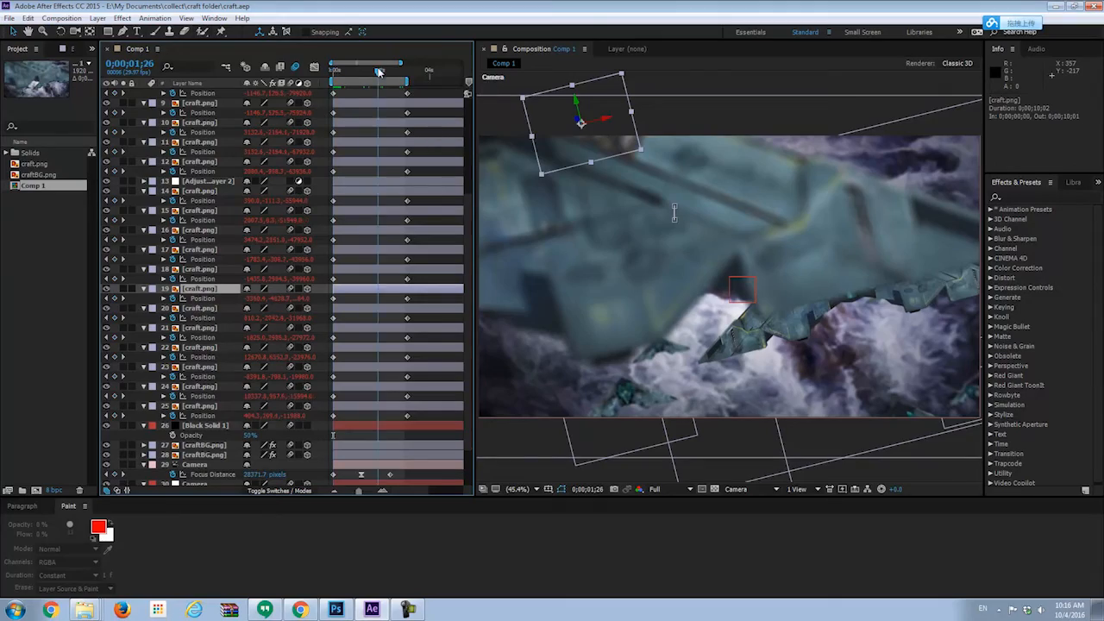
click(405, 72)
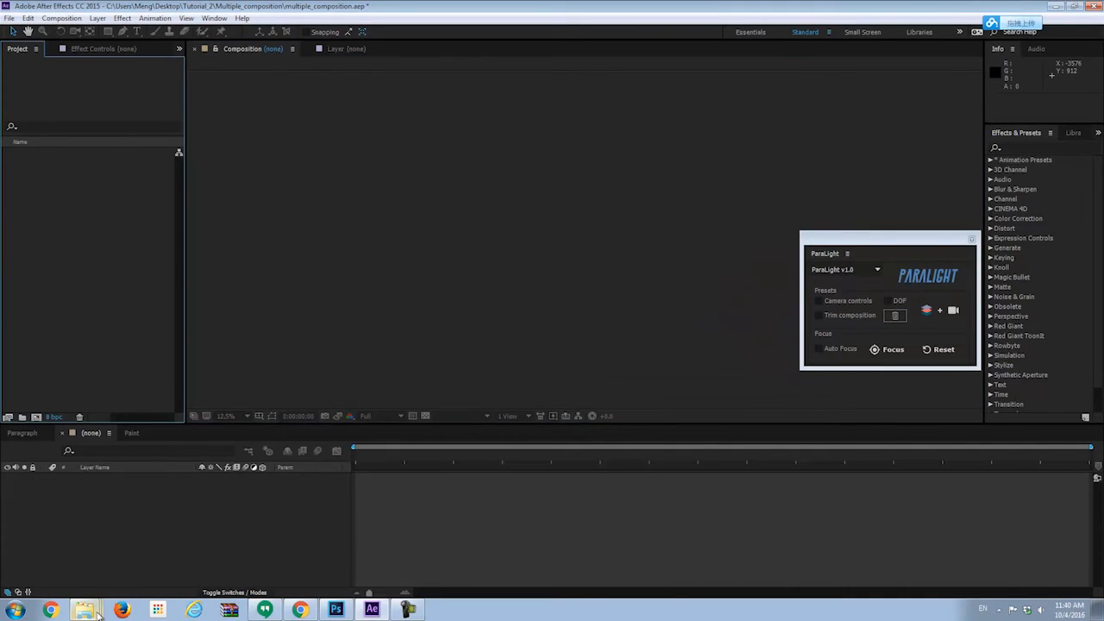
Import 1.psd, 2.psd and 3.psd as compositions and select the three resulting comps
click(84, 611)
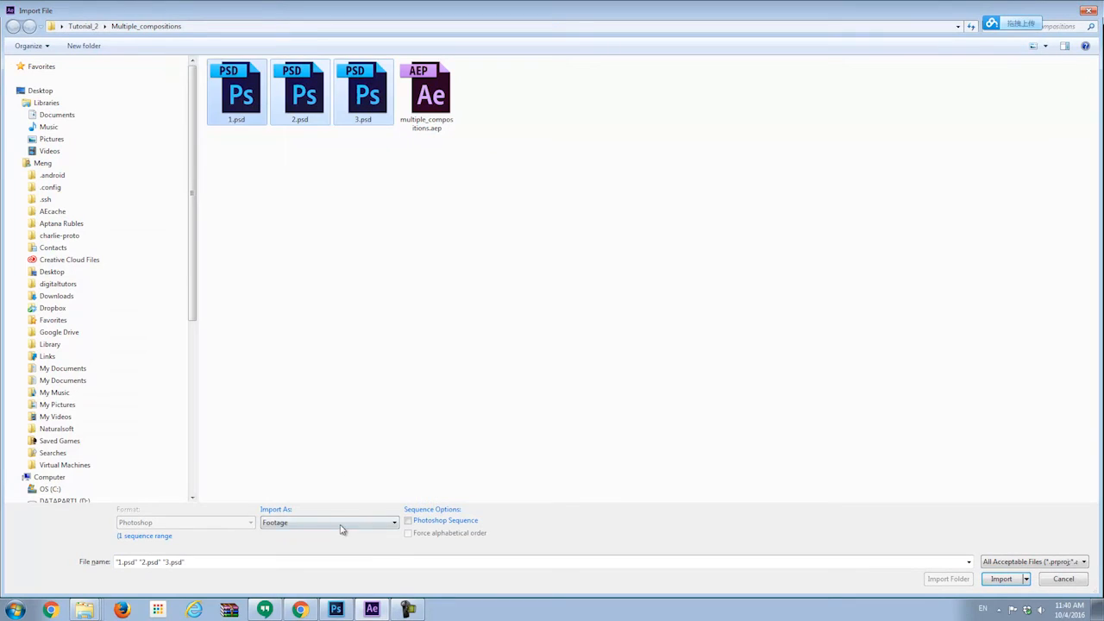
click(1001, 579)
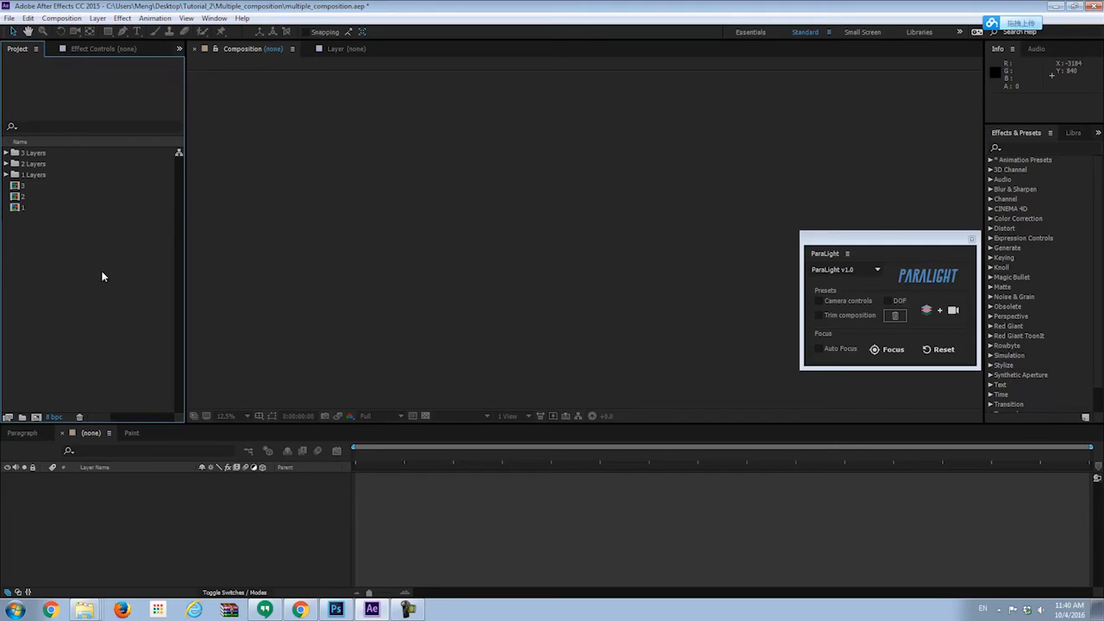
click(24, 187)
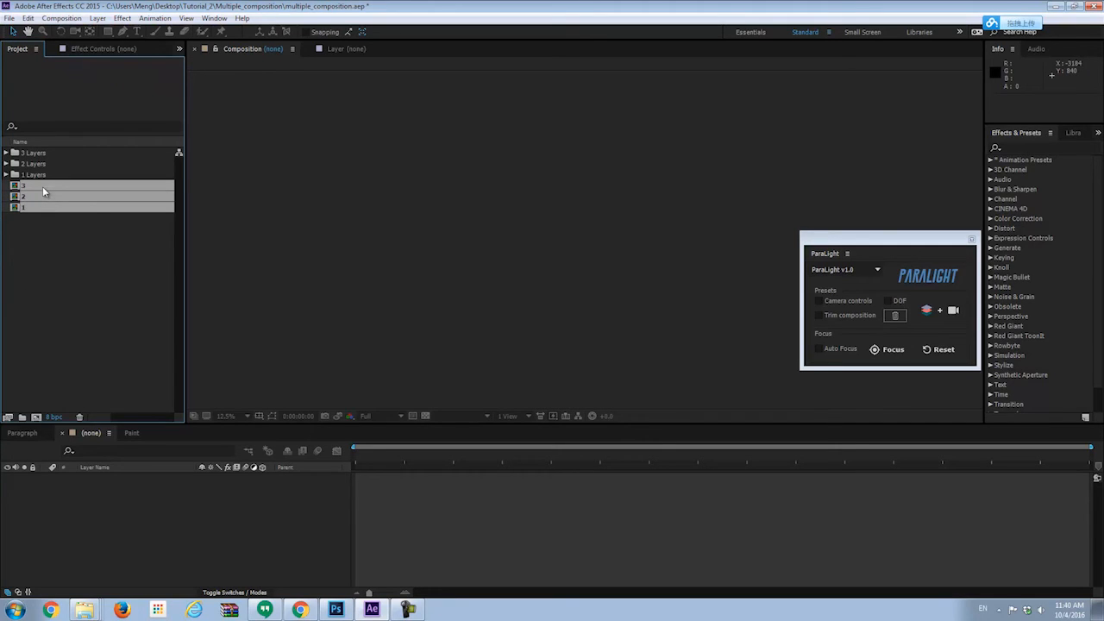